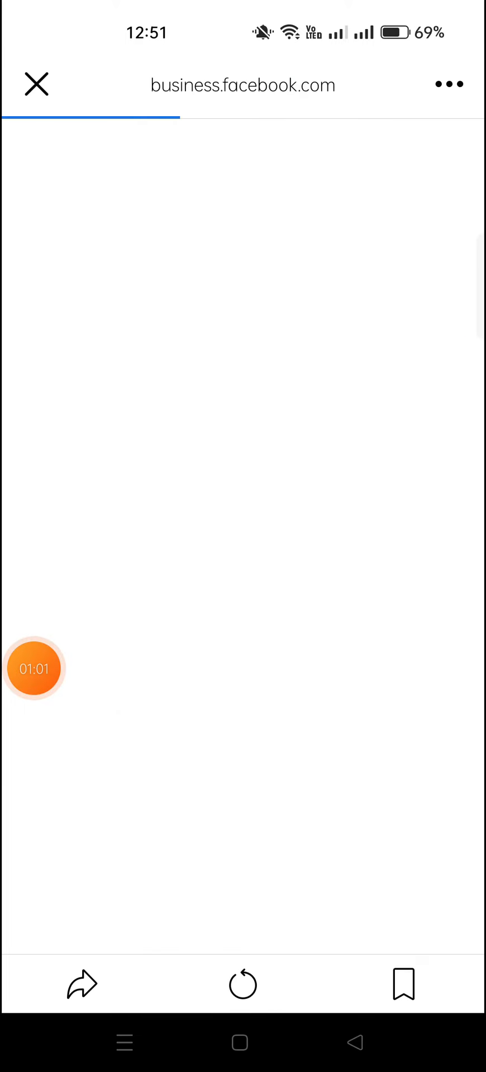
- Open the Pages list under Accounts, showing the business's two connected Pages
{"action": "left_click", "coordinate": [35, 668]}
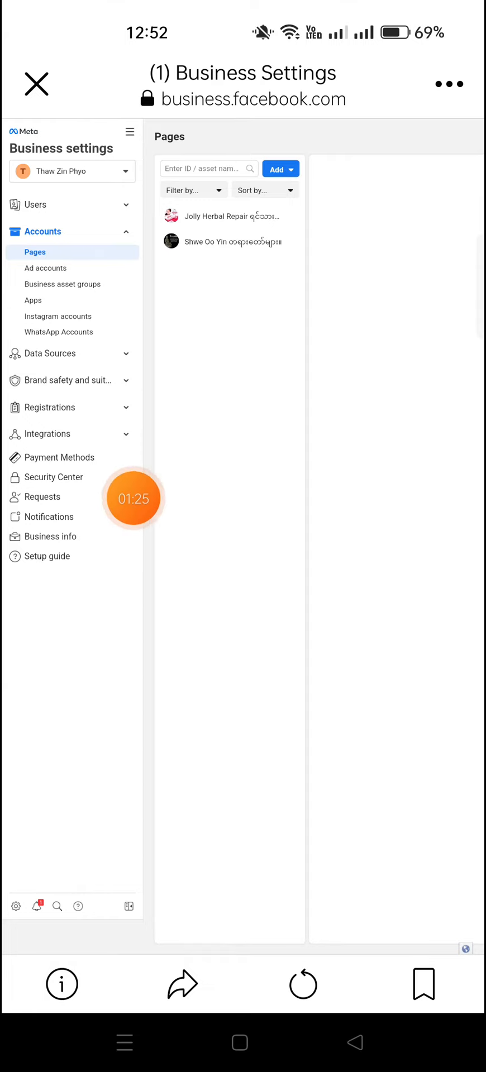
- Open Security Center and expand the two-factor authentication requirement dropdown, currently admins only
{"action": "left_click", "coordinate": [54, 476]}
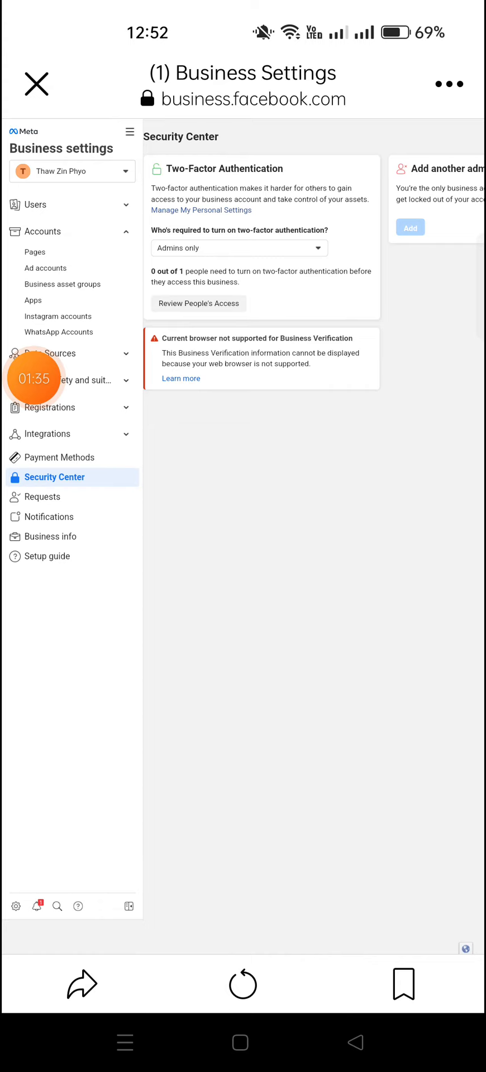
{"action": "left_click", "coordinate": [239, 247]}
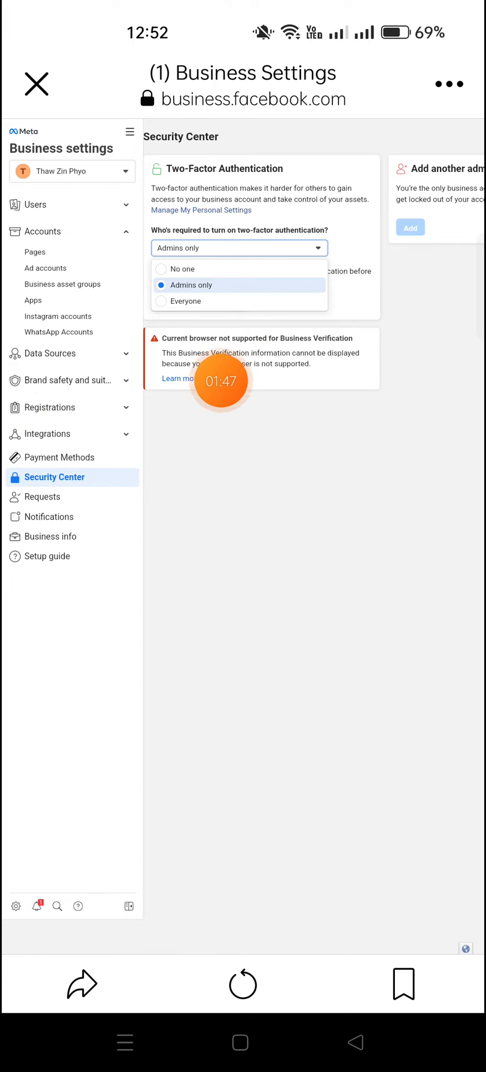
{"action": "mouse_move", "coordinate": [117, 470]}
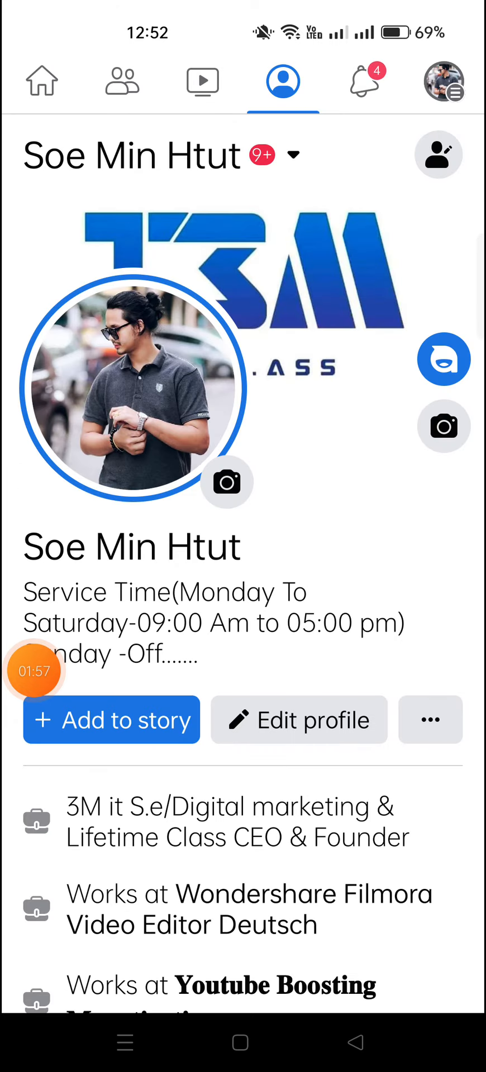
{"action": "mouse_move", "coordinate": [326, 664]}
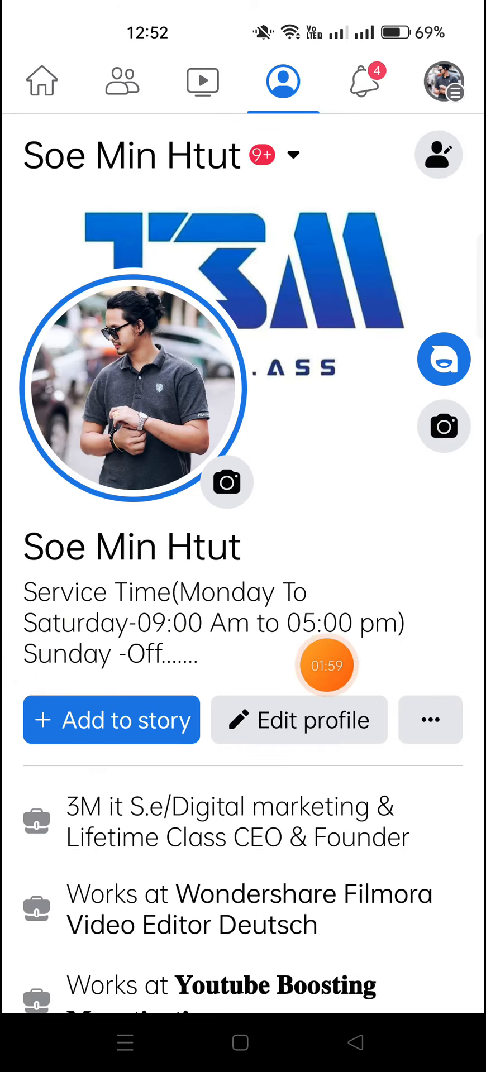